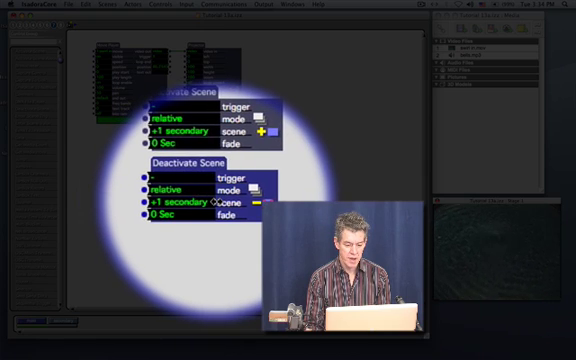
mouse_move(203, 193)
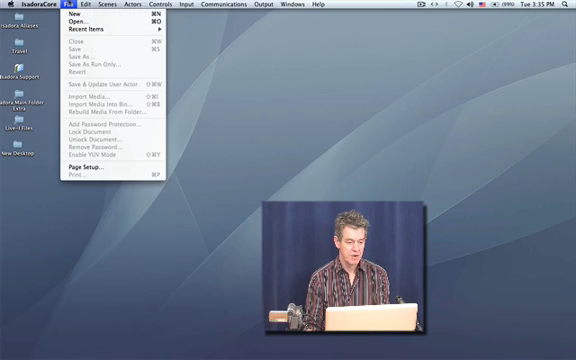
Step: Open the saved Tutorial 13.izz patch from the File menu
left_click(78, 24)
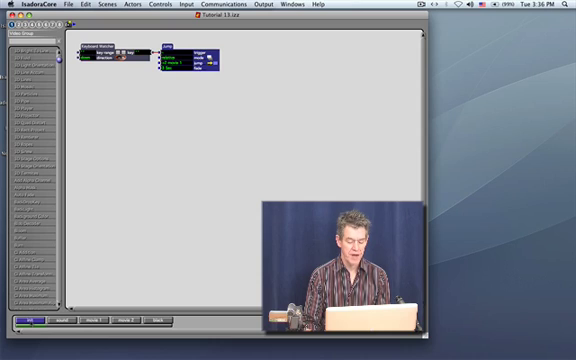
left_click(76, 322)
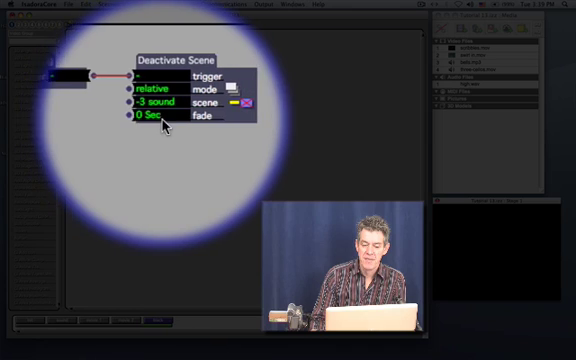
mouse_move(160, 123)
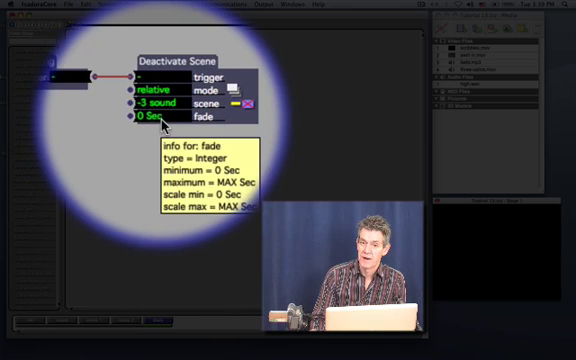